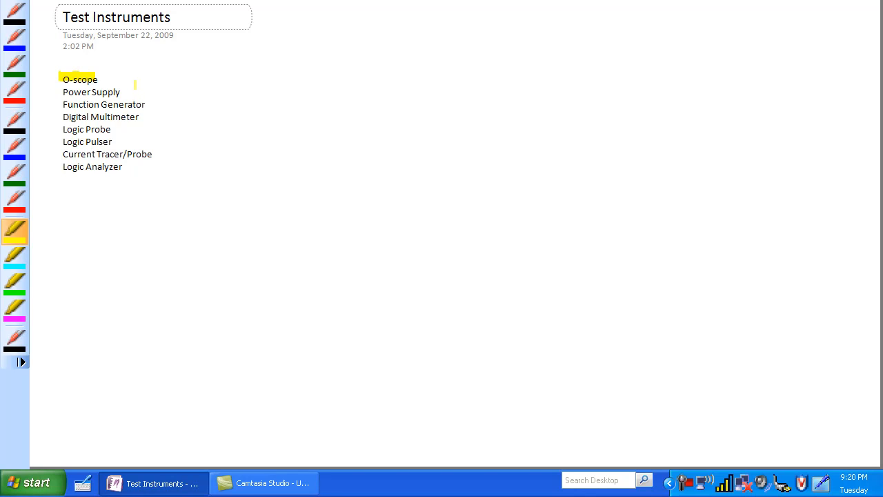
pyautogui.moveTo(14, 123)
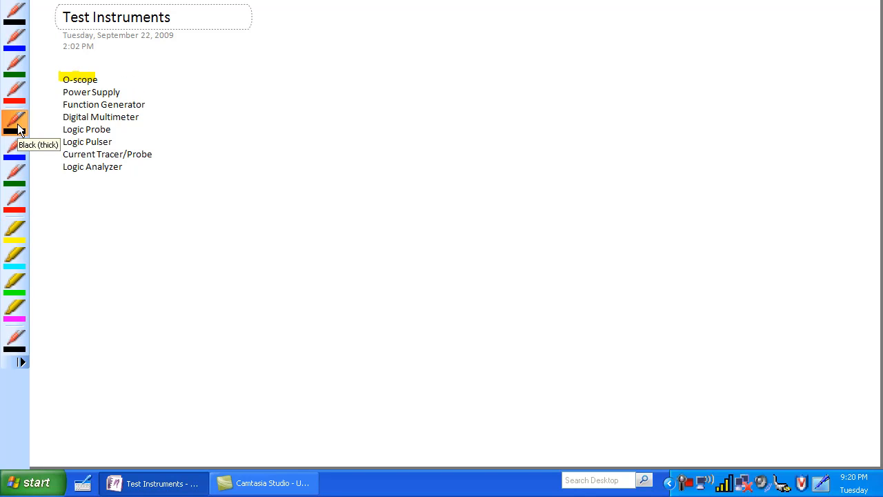
# Draw an arrow from 'O-scope' to a sketched panel box with A and B windows, knobs and jacks
pyautogui.moveTo(145, 94); pyautogui.dragTo(218, 77)
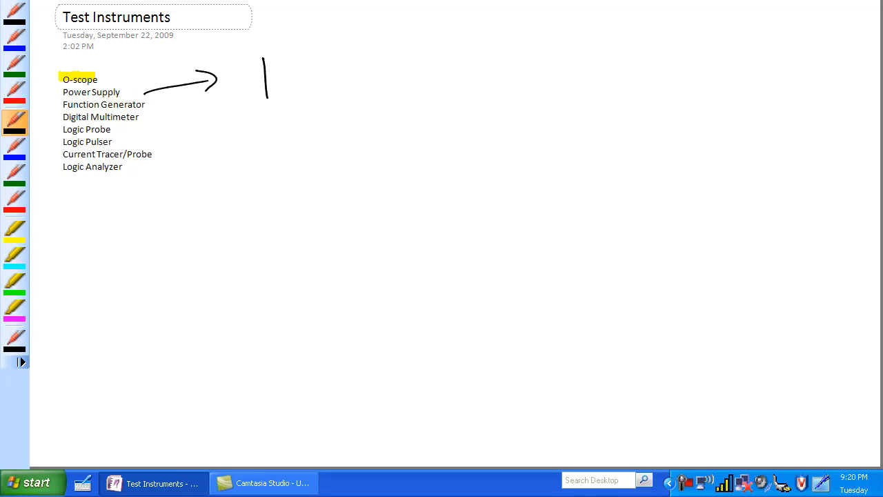
pyautogui.moveTo(265, 52); pyautogui.dragTo(373, 117)
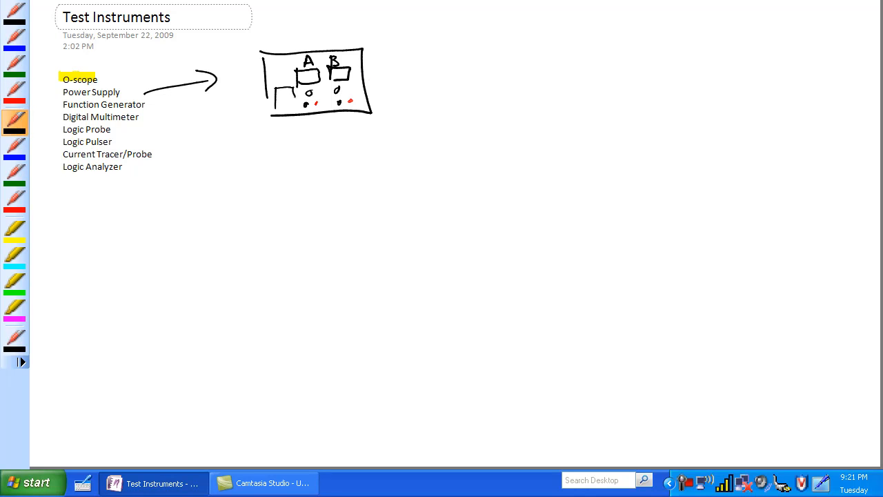
pyautogui.moveTo(287, 66); pyautogui.dragTo(282, 108)
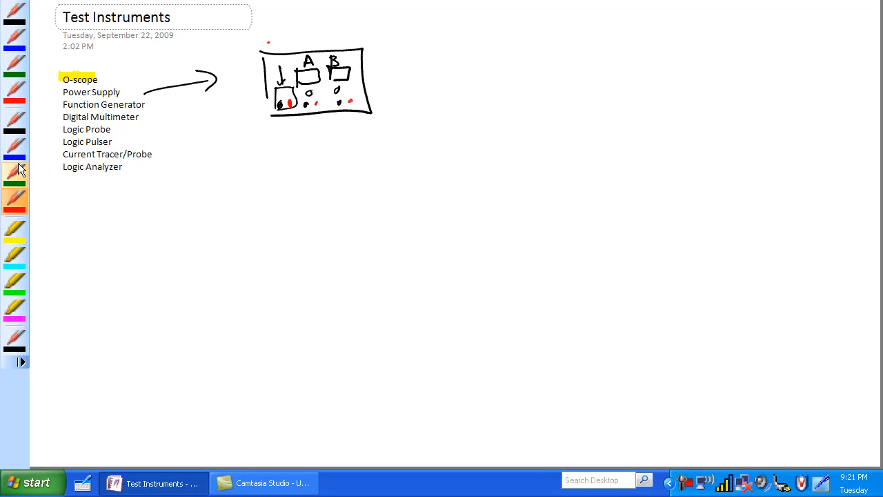
# Handwrite 'TTL 5V' above the panel and draw leads down to a sketched circuit board
pyautogui.click(14, 122)
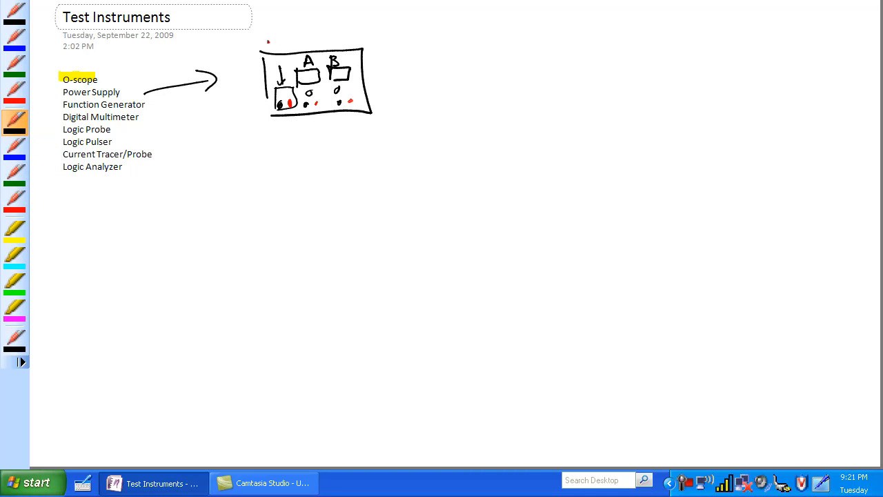
pyautogui.write('TTL')
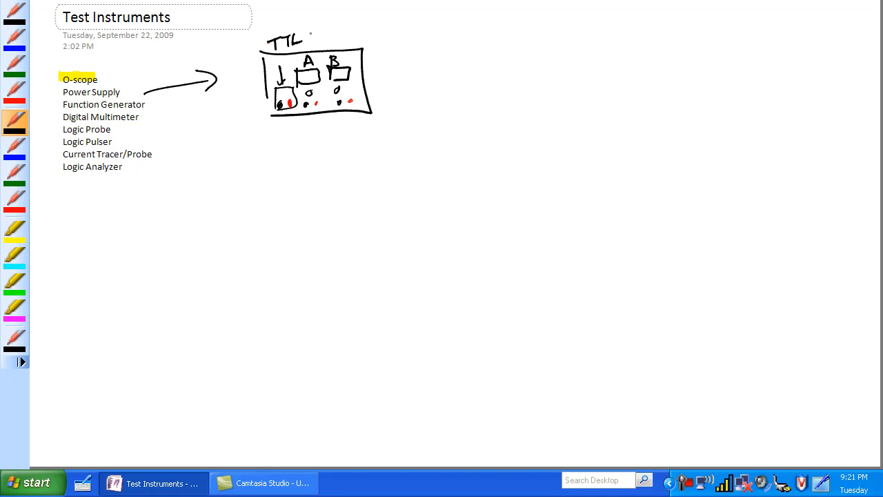
pyautogui.moveTo(314, 35); pyautogui.dragTo(332, 35)
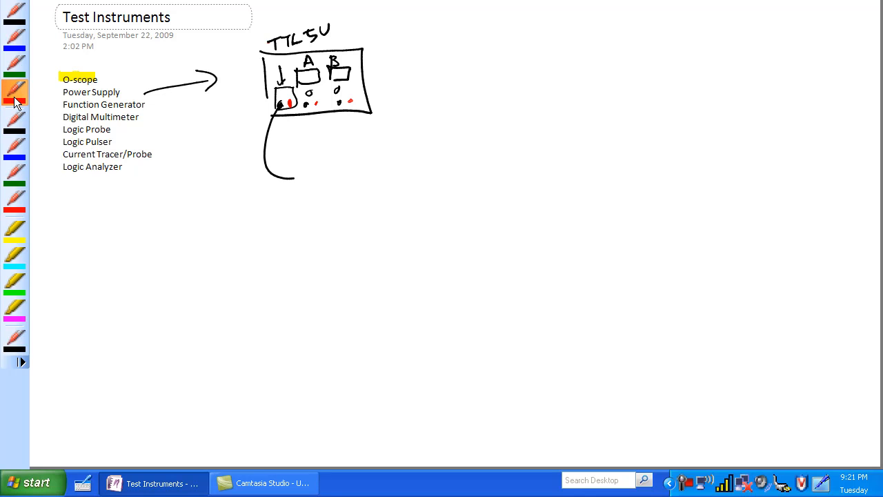
pyautogui.moveTo(293, 104); pyautogui.dragTo(347, 177)
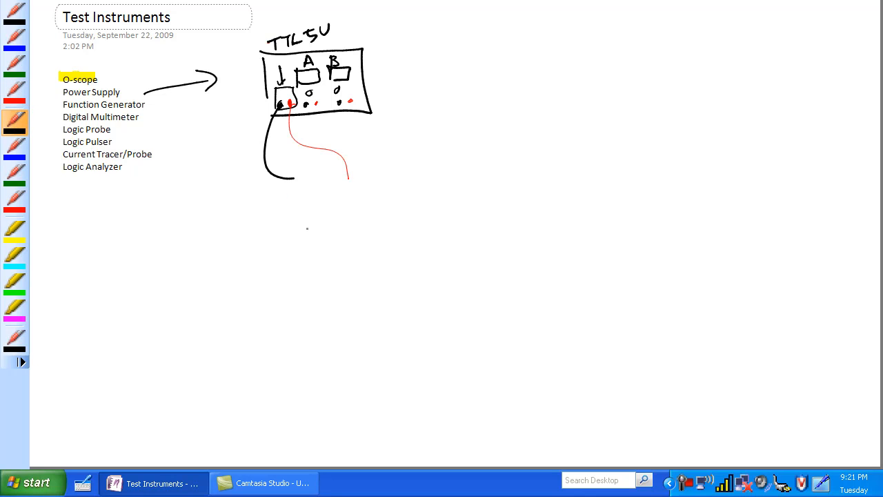
pyautogui.moveTo(269, 166); pyautogui.dragTo(372, 232)
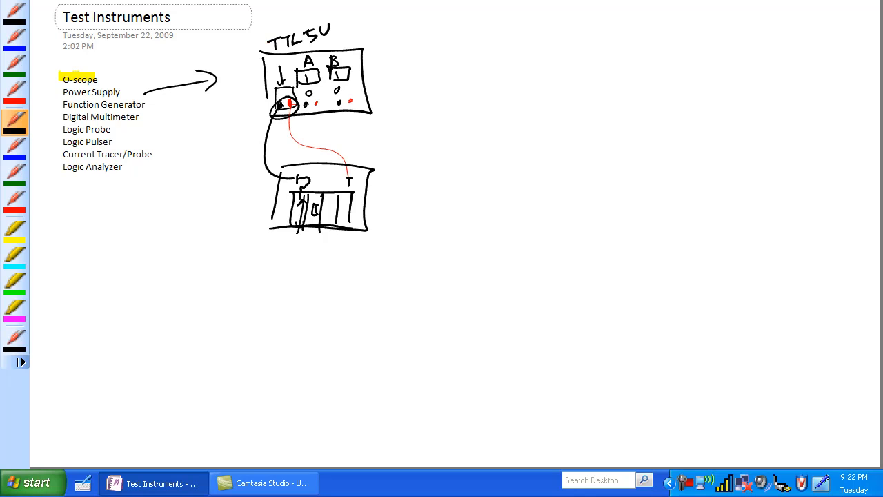
# Mark the board's right terminal and circle the panel's top-left connector in red ink
pyautogui.moveTo(329, 204); pyautogui.dragTo(331, 224)
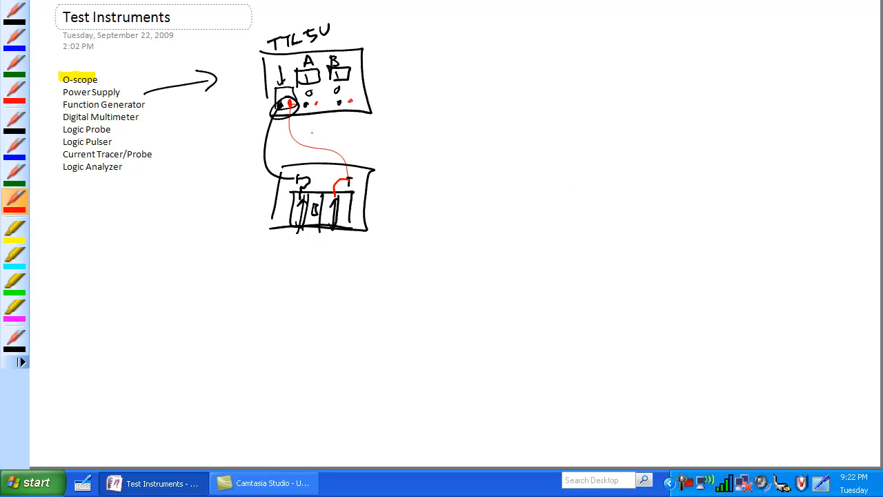
pyautogui.moveTo(290, 108); pyautogui.dragTo(317, 191)
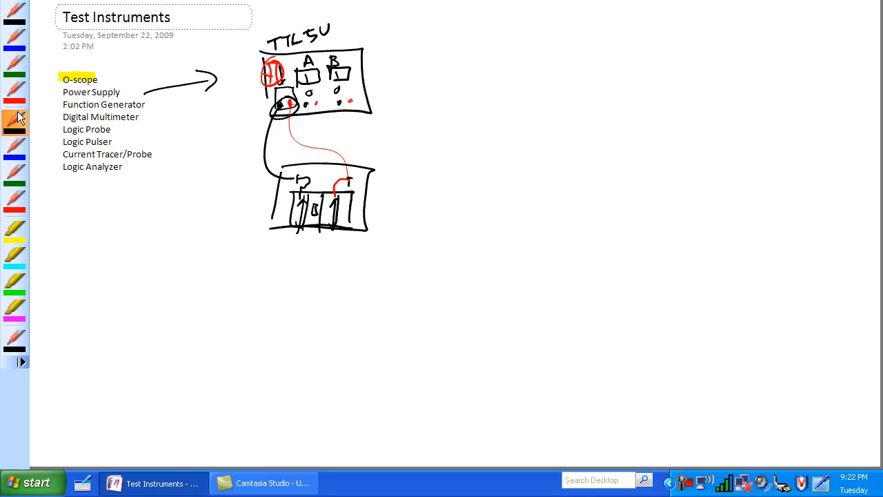
pyautogui.moveTo(14, 117)
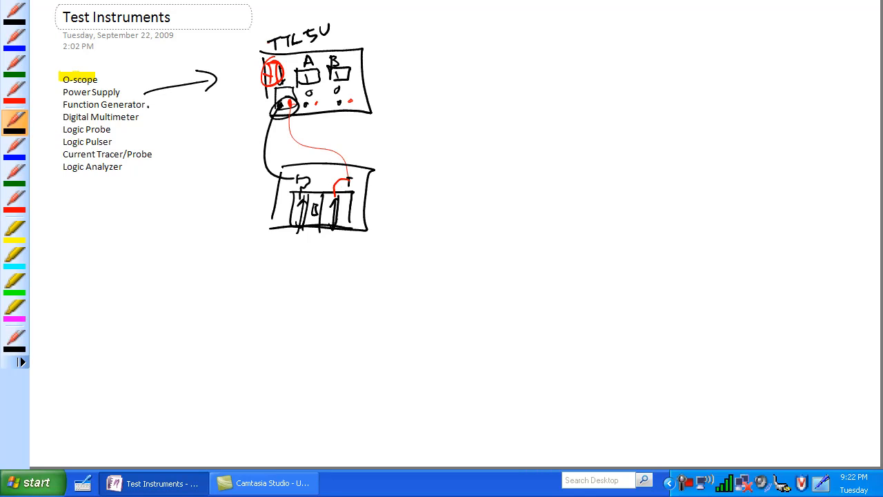
# Sketch the function generator box with sine and square waves and a blue ±2.5 pulse train
pyautogui.moveTo(150, 105); pyautogui.dragTo(227, 286)
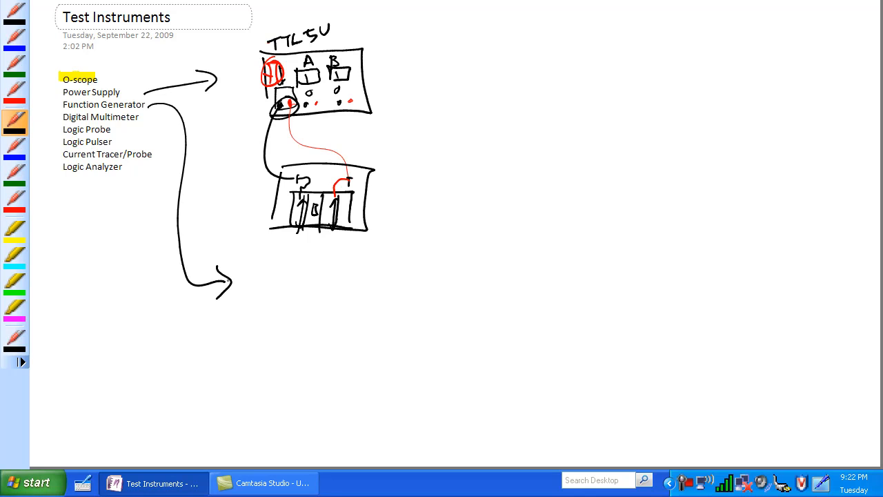
pyautogui.moveTo(274, 265); pyautogui.dragTo(384, 328)
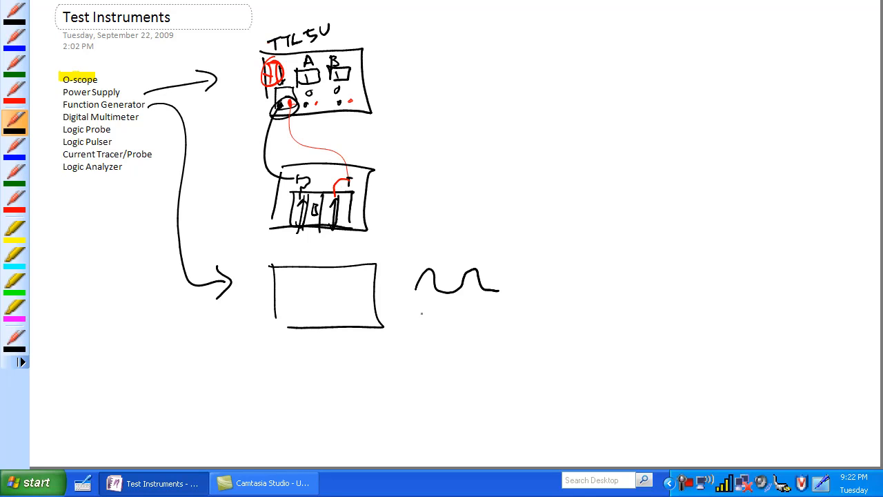
pyautogui.moveTo(421, 303); pyautogui.dragTo(483, 325)
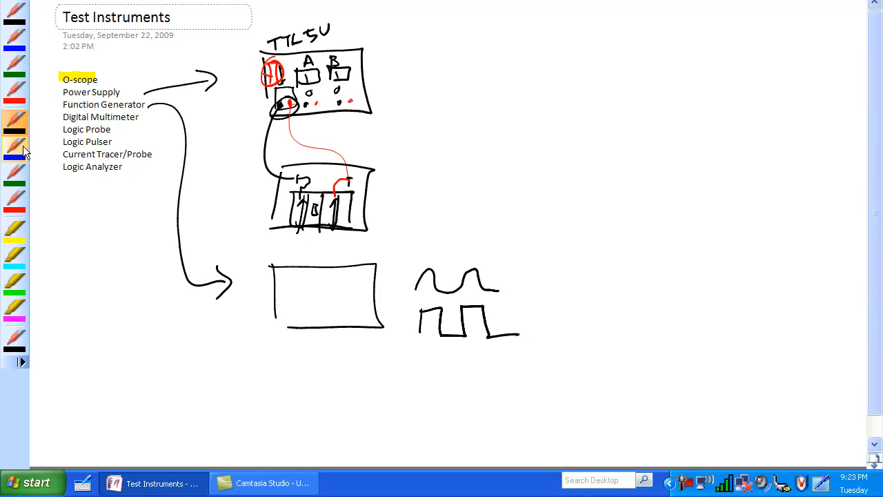
pyautogui.moveTo(421, 357); pyautogui.dragTo(549, 384)
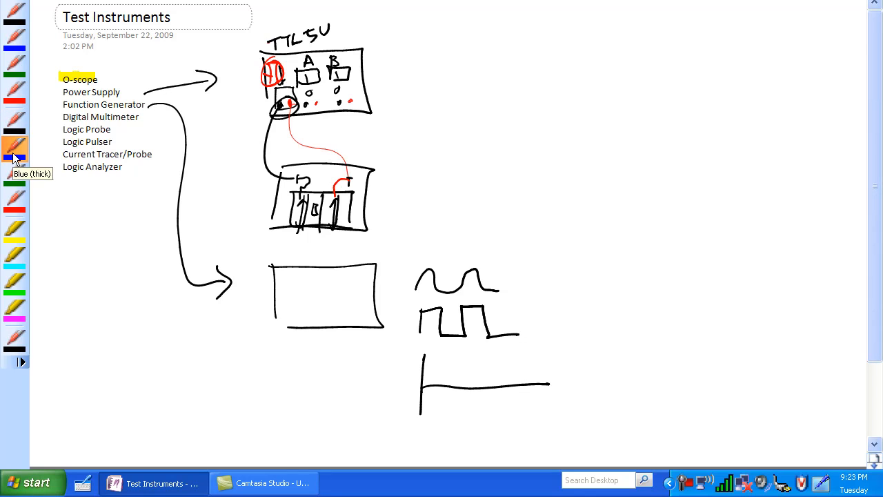
pyautogui.moveTo(421, 370); pyautogui.dragTo(449, 411)
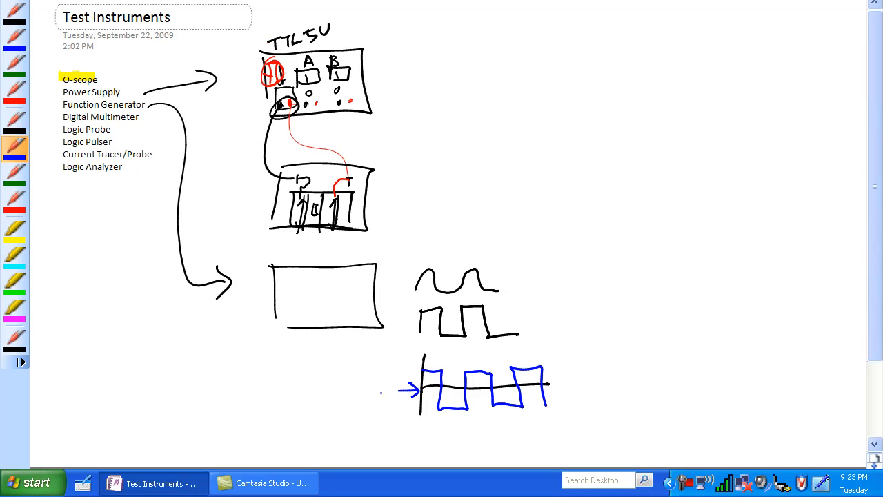
pyautogui.click(381, 395)
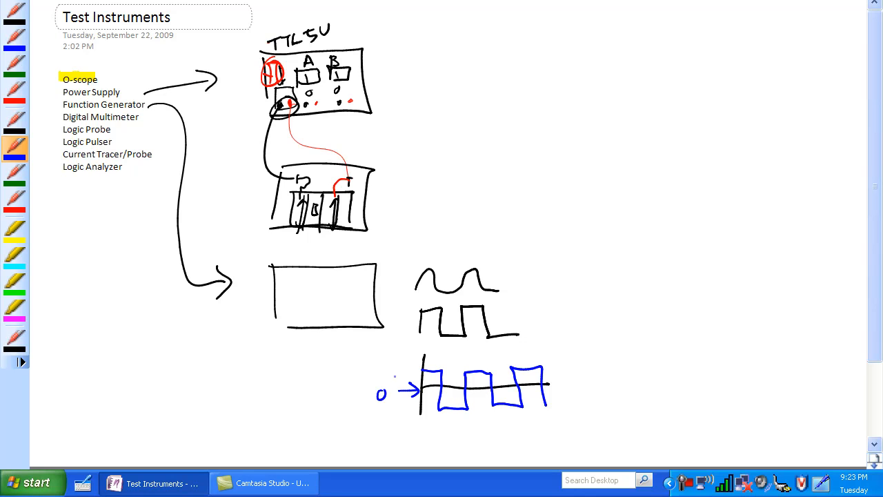
pyautogui.write('2.5')
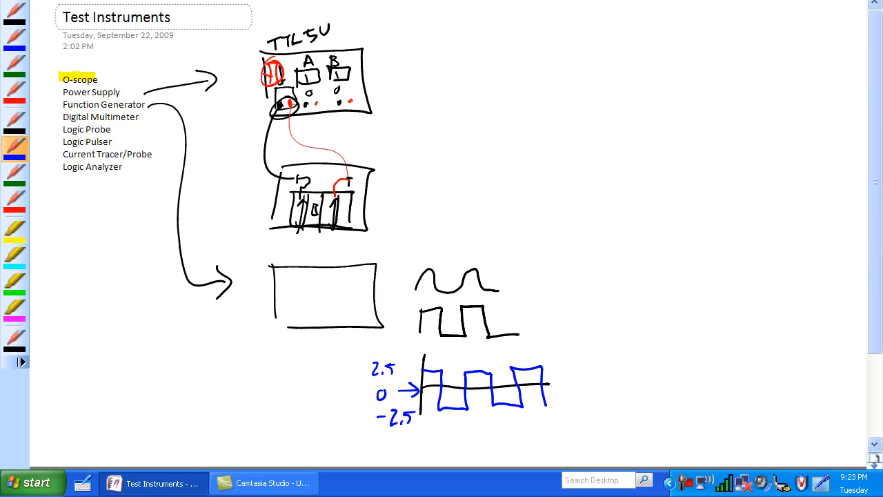
# Draw a black logic-level chart beside it marking 5V HI, 2V threshold and a Low region
pyautogui.click(14, 122)
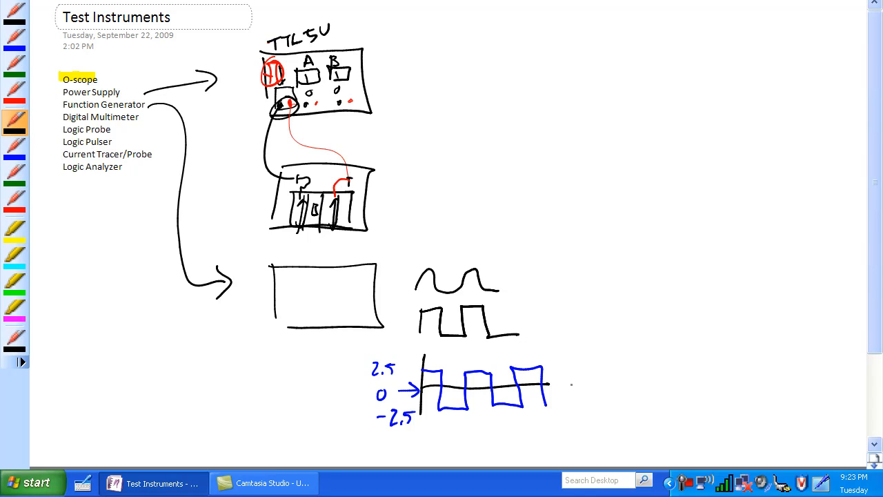
pyautogui.moveTo(572, 386); pyautogui.dragTo(624, 385)
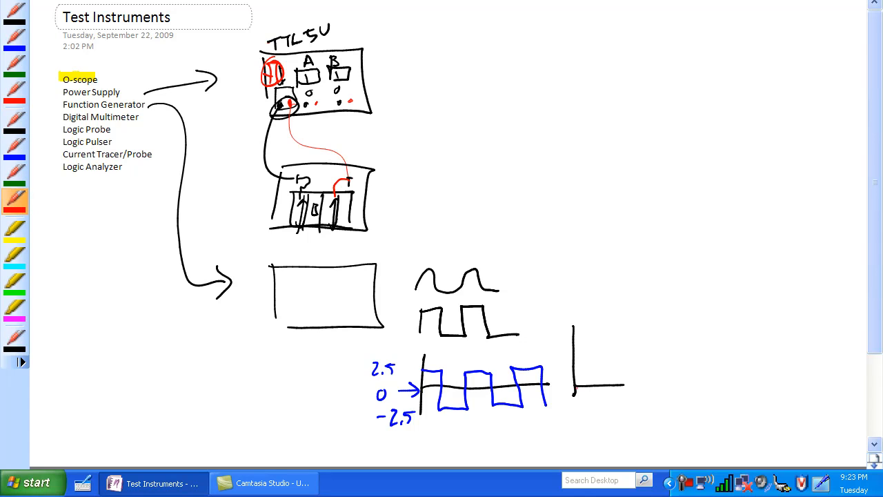
pyautogui.moveTo(577, 383); pyautogui.dragTo(608, 384)
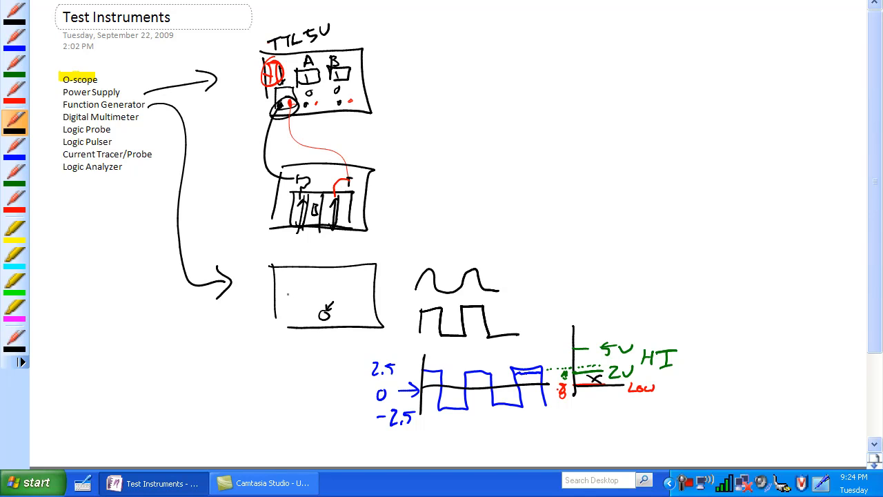
# Add a blue 0–5 square wave labelled 'logic compatable' and sketch the generator's controls
pyautogui.click(293, 284)
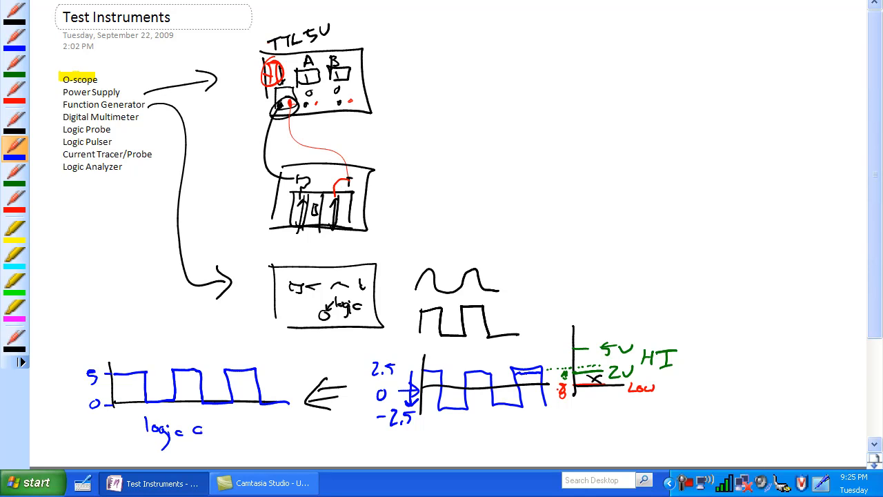
pyautogui.write('compal')
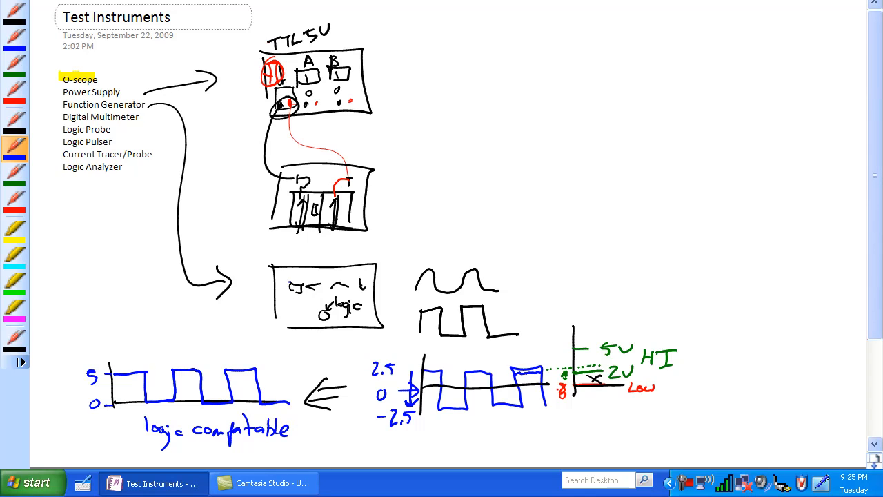
pyautogui.moveTo(264, 259); pyautogui.dragTo(259, 338)
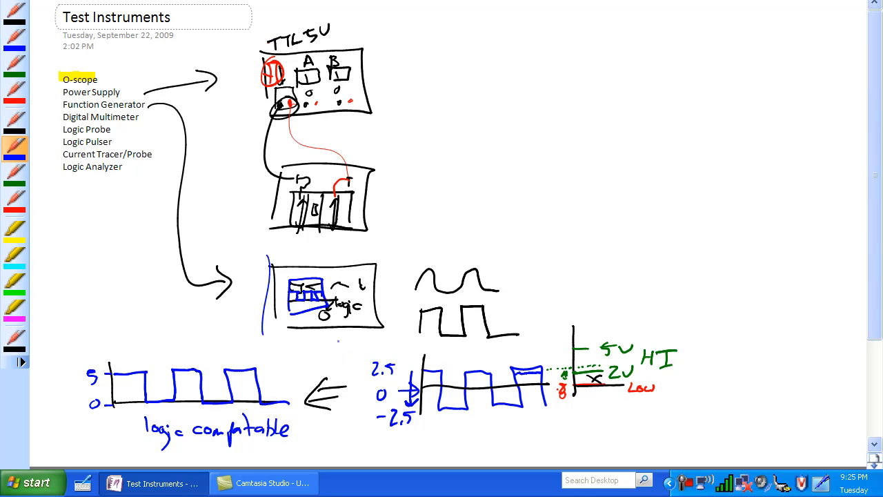
# Circle a generator knob in blue with an arrow pointing to it
pyautogui.moveTo(318, 306); pyautogui.dragTo(329, 332)
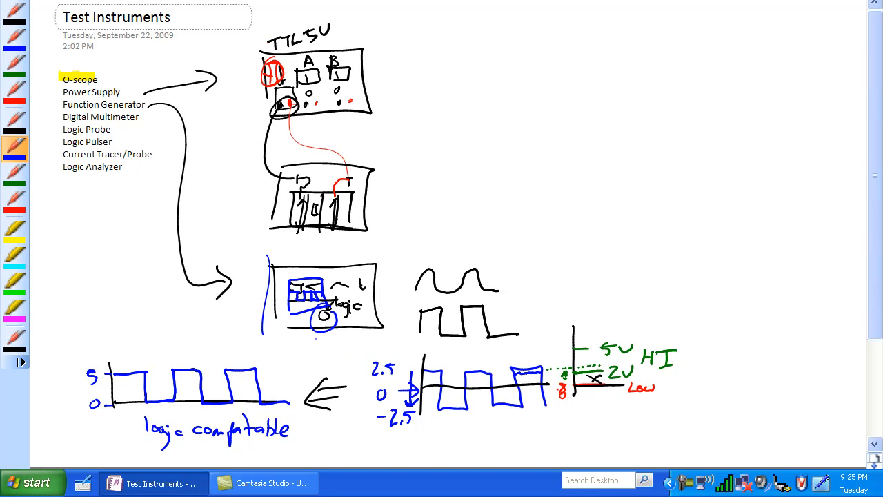
pyautogui.moveTo(321, 366); pyautogui.dragTo(320, 338)
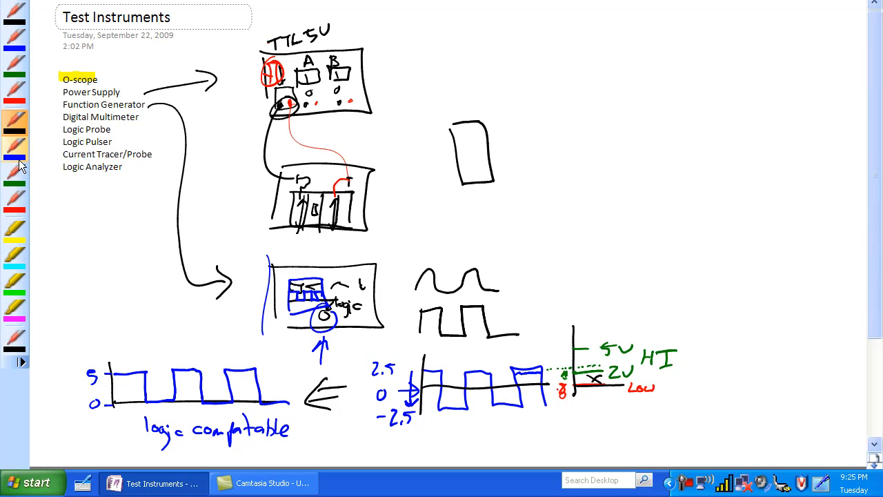
# Give the probe a red glowing tip, a black cable, and a note beside 'Logic Probe'
pyautogui.moveTo(453, 186); pyautogui.dragTo(494, 186)
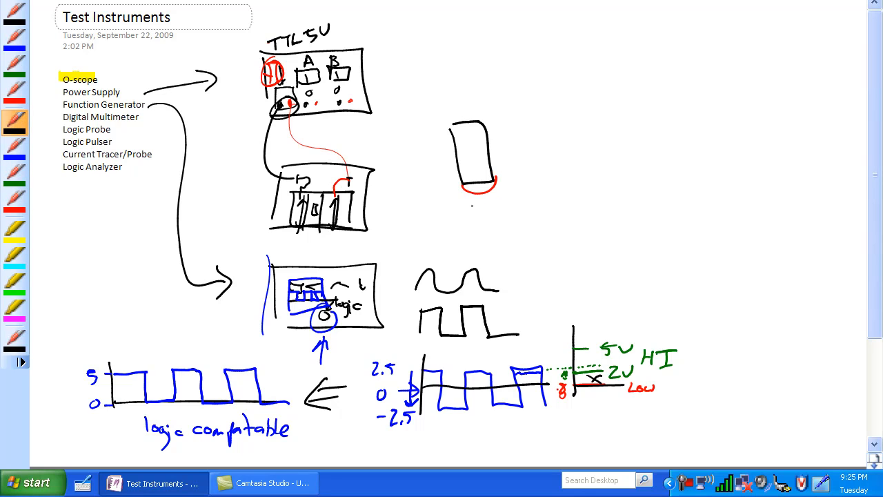
pyautogui.moveTo(476, 193); pyautogui.dragTo(490, 237)
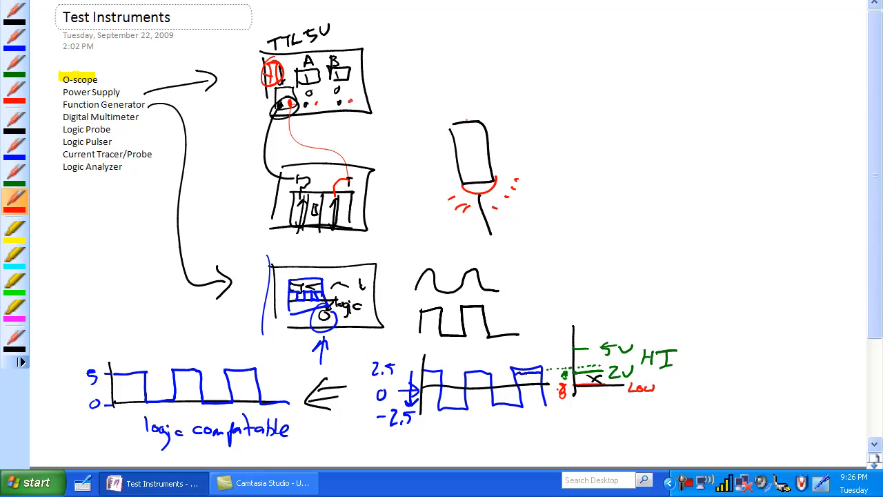
pyautogui.click(14, 125)
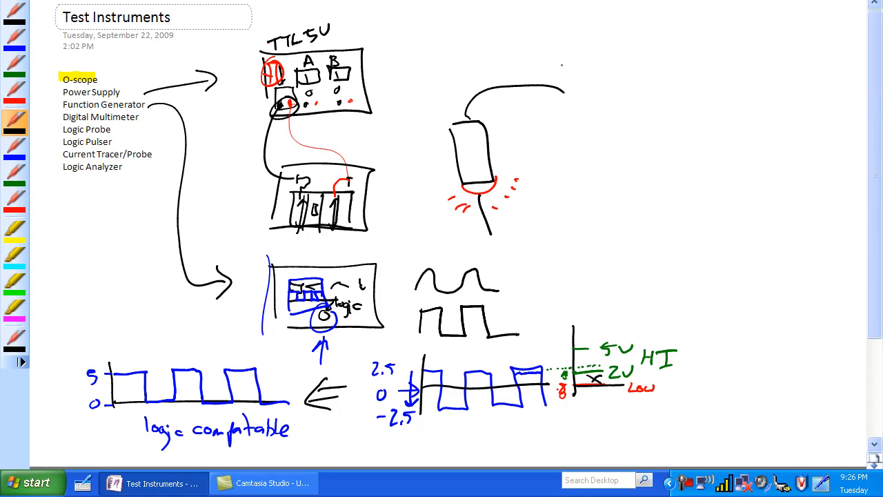
pyautogui.moveTo(121, 129); pyautogui.dragTo(140, 130)
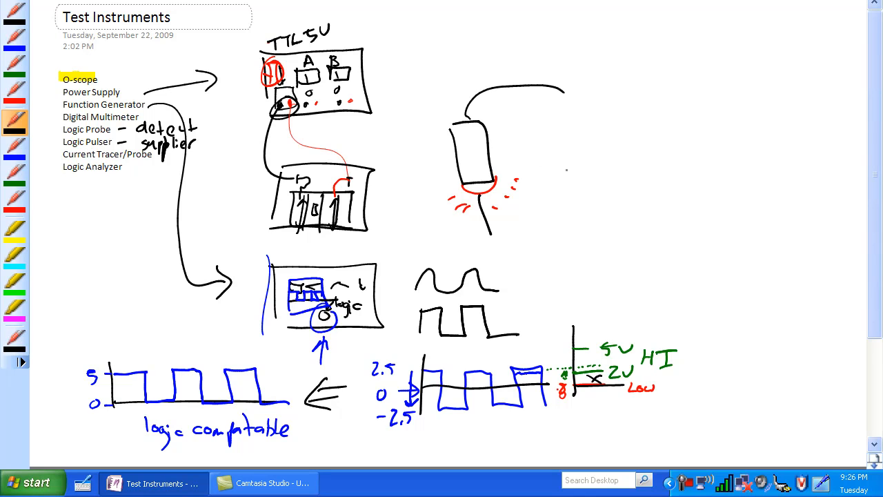
# Sketch a labelled pulser feeding a pulse train into a circuit block probed at its output
pyautogui.moveTo(569, 140); pyautogui.dragTo(590, 187)
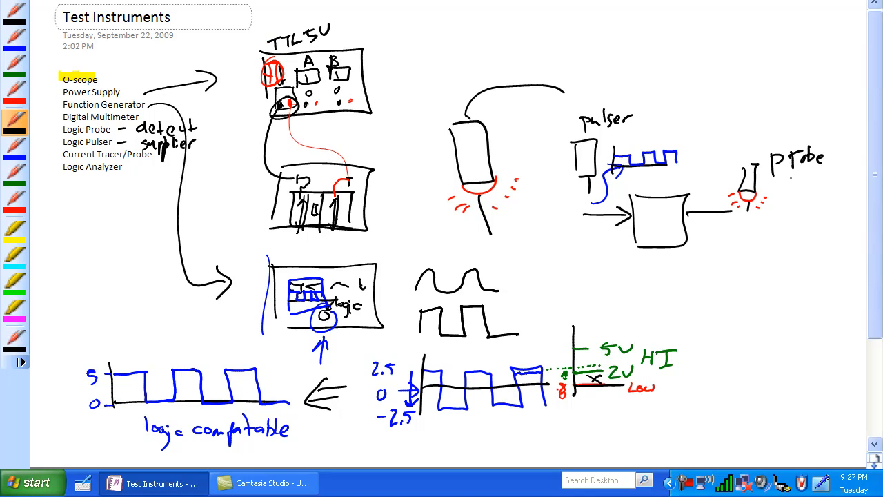
pyautogui.moveTo(56, 78); pyautogui.dragTo(117, 178)
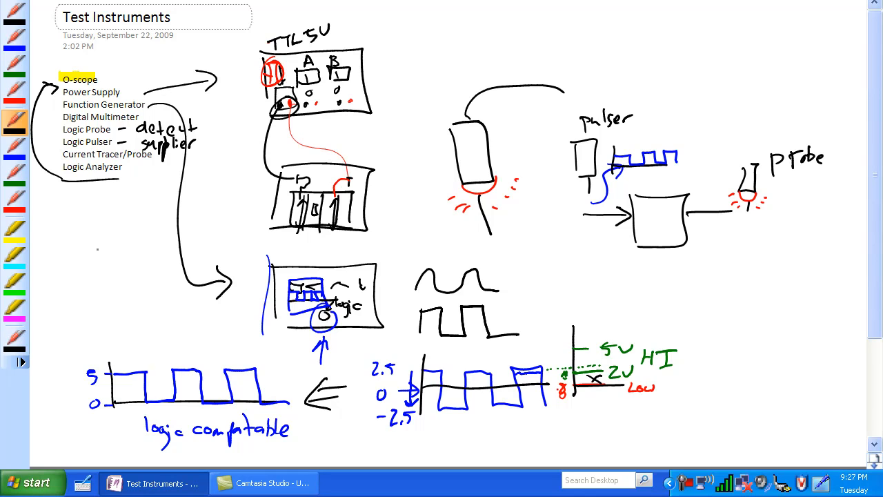
# Draw the logic analyzer screen and body with coloured pulse traces inside
pyautogui.moveTo(76, 227); pyautogui.dragTo(137, 276)
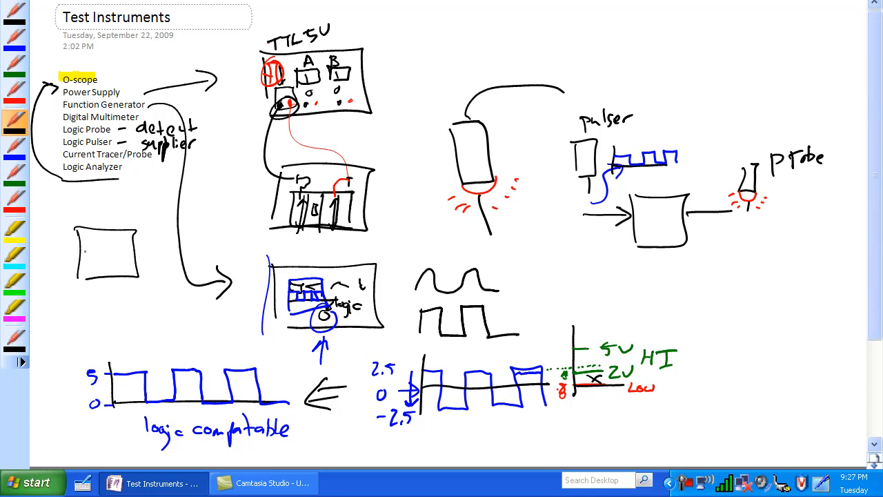
pyautogui.moveTo(66, 209); pyautogui.dragTo(228, 304)
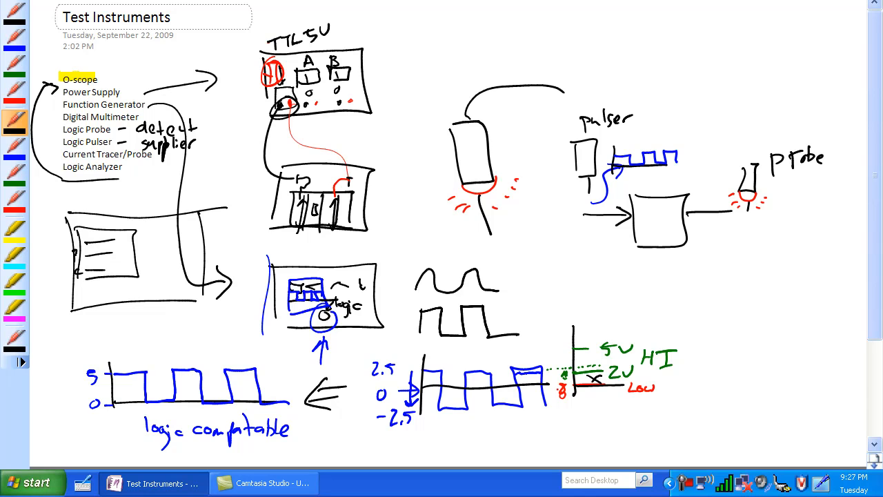
pyautogui.click(14, 145)
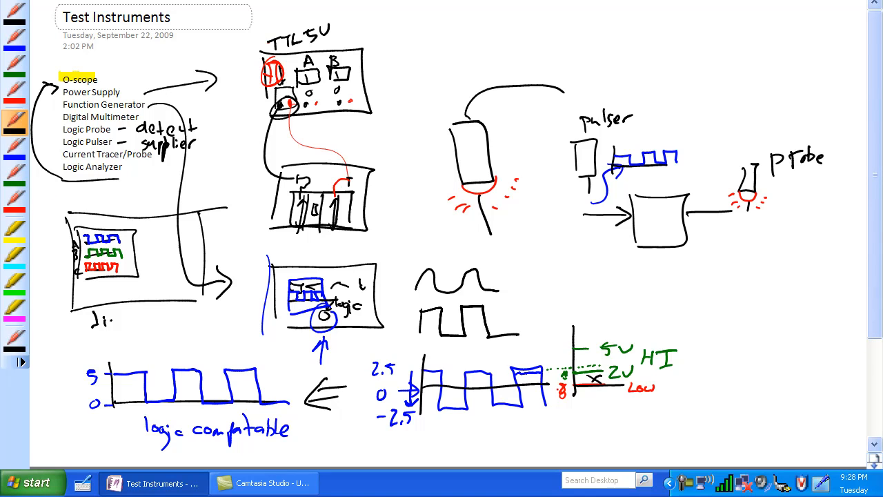
# Handwrite 'timing diagram' beneath the analyzer sketch
pyautogui.write('timing')
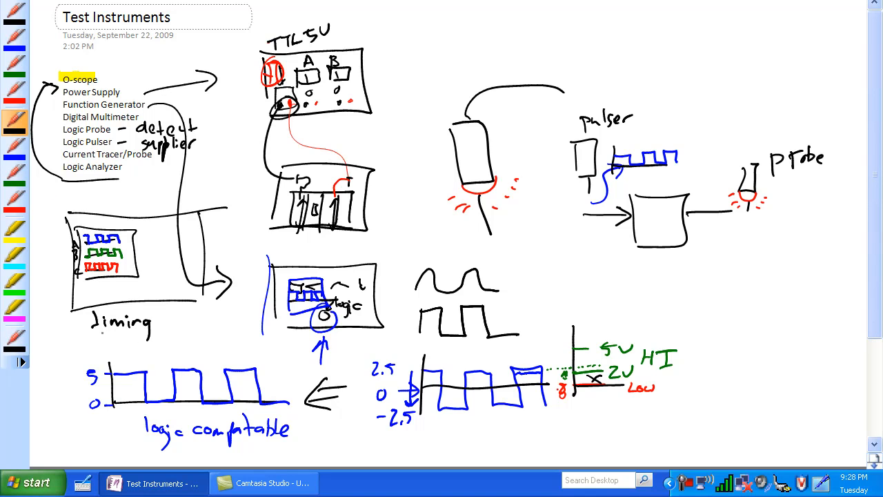
pyautogui.write('dig')
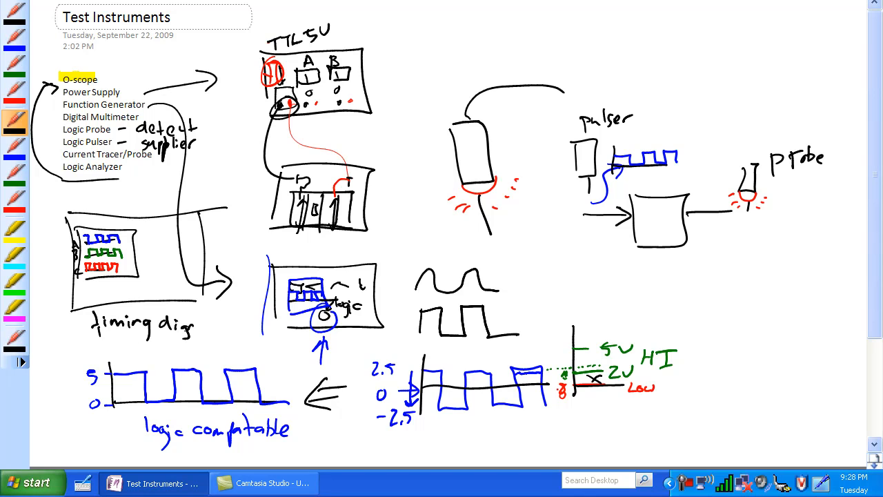
pyautogui.write('diagram')
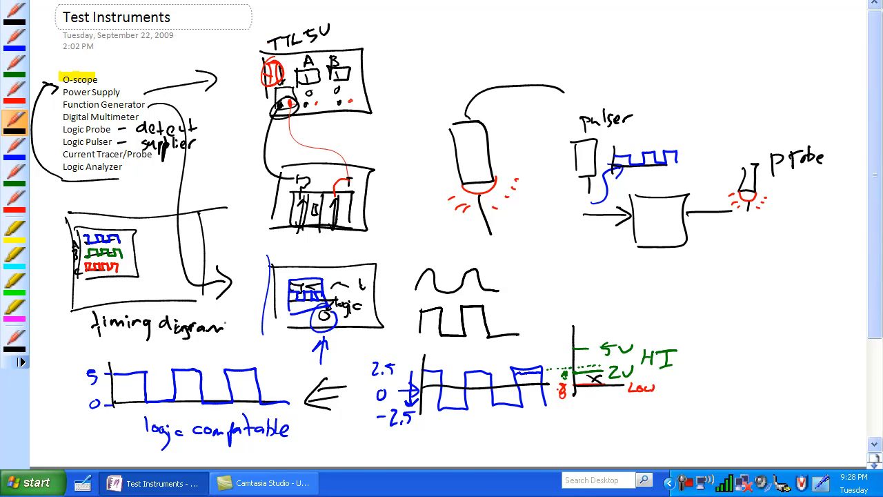